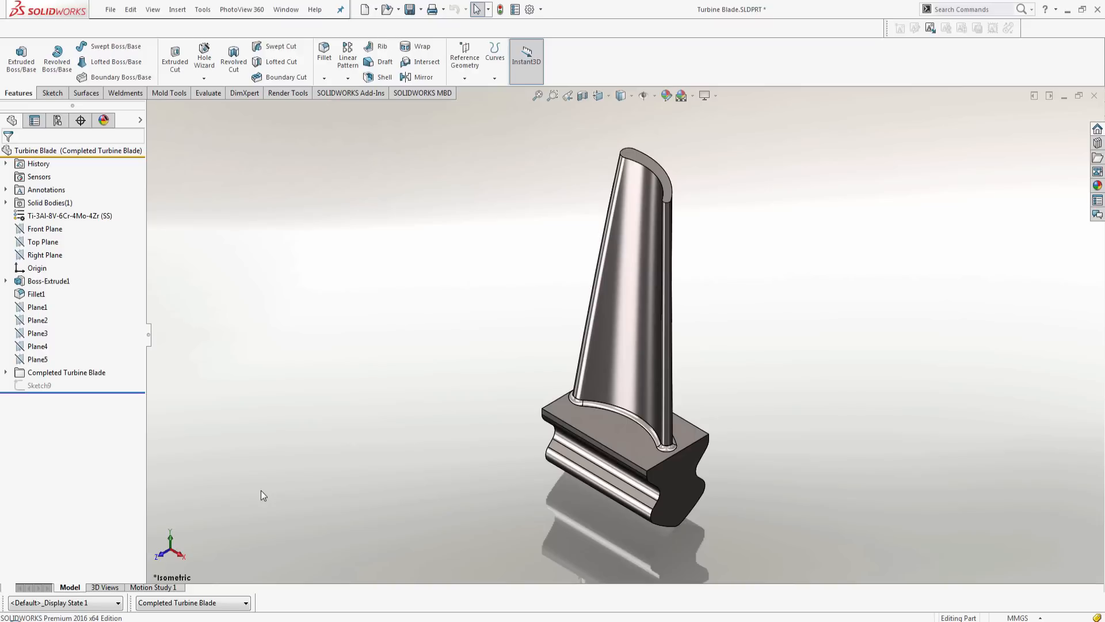
pyautogui.moveTo(419, 477)
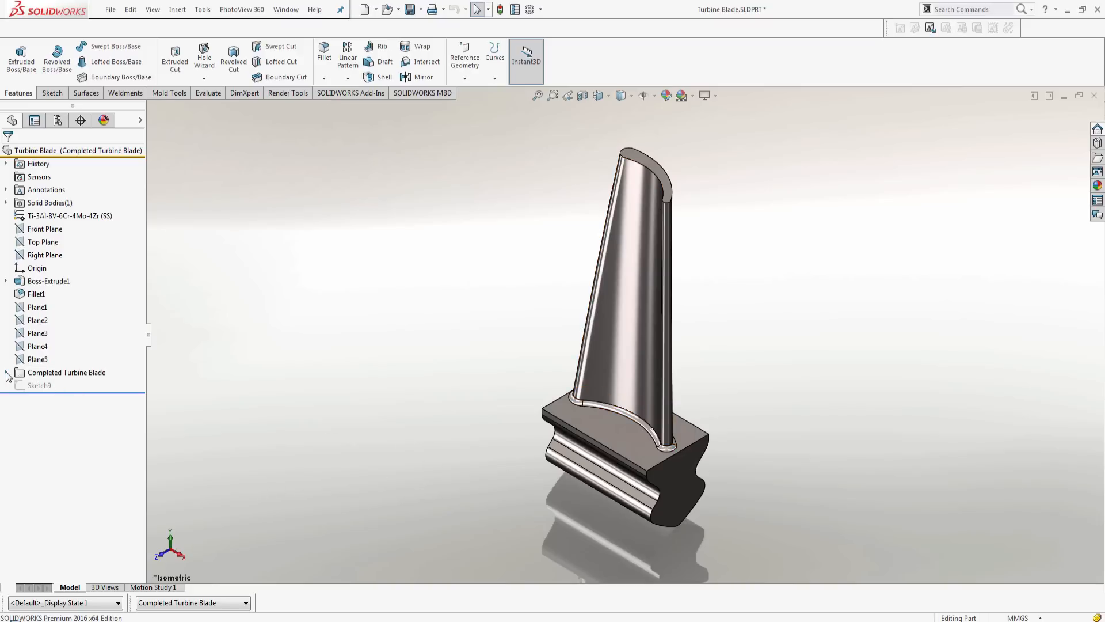
# Step: Review the features and loft profile sketches inside the Completed Turbine Blade configuration
pyautogui.click(7, 372)
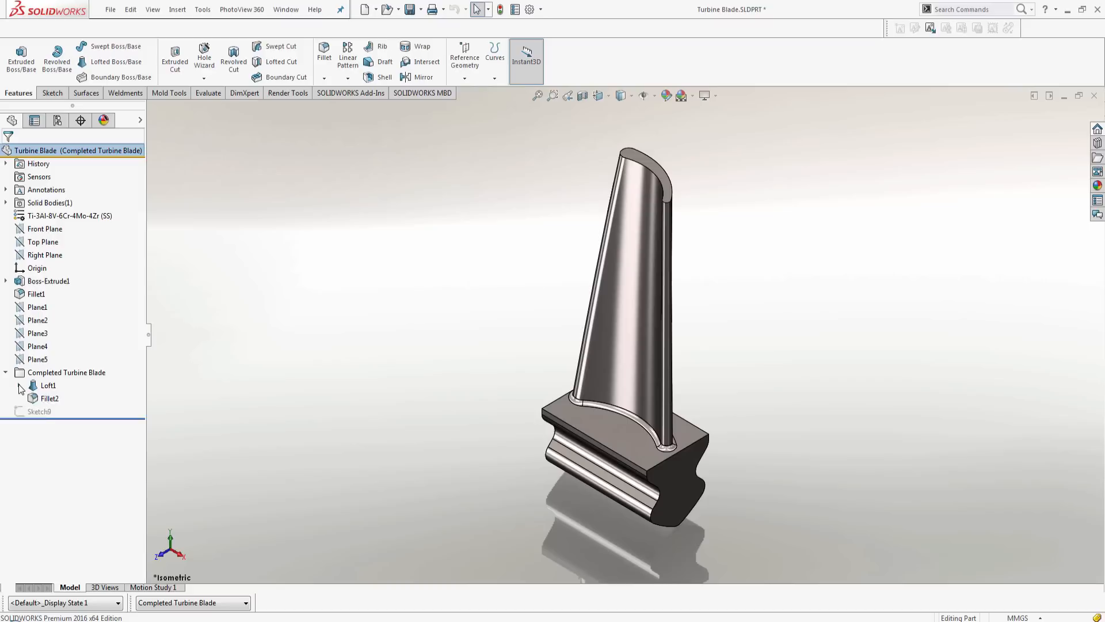
pyautogui.click(28, 384)
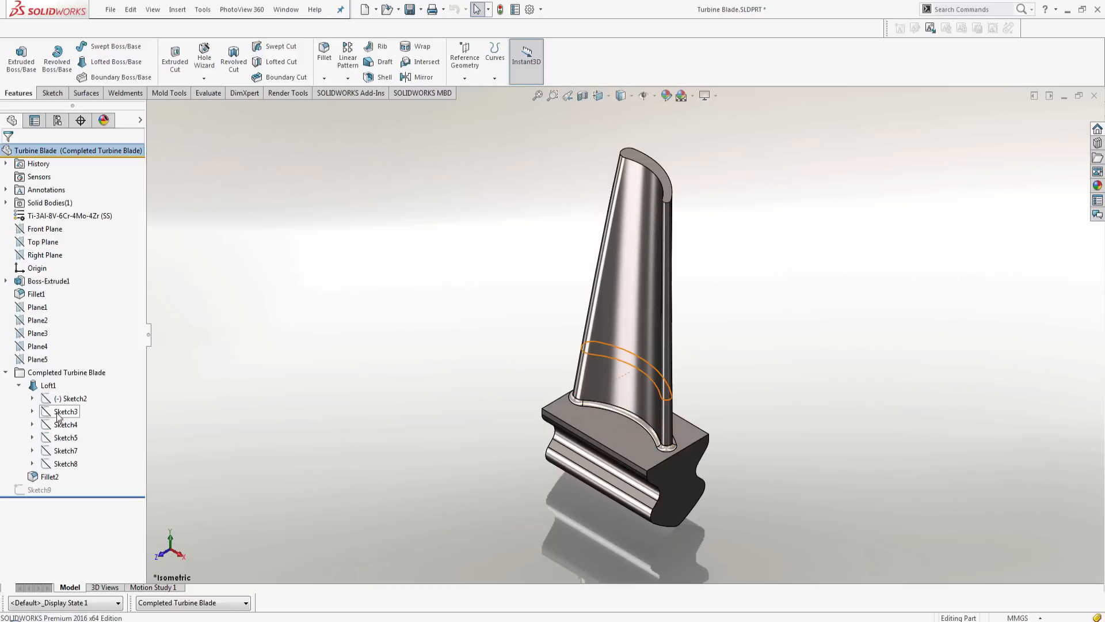
pyautogui.click(65, 464)
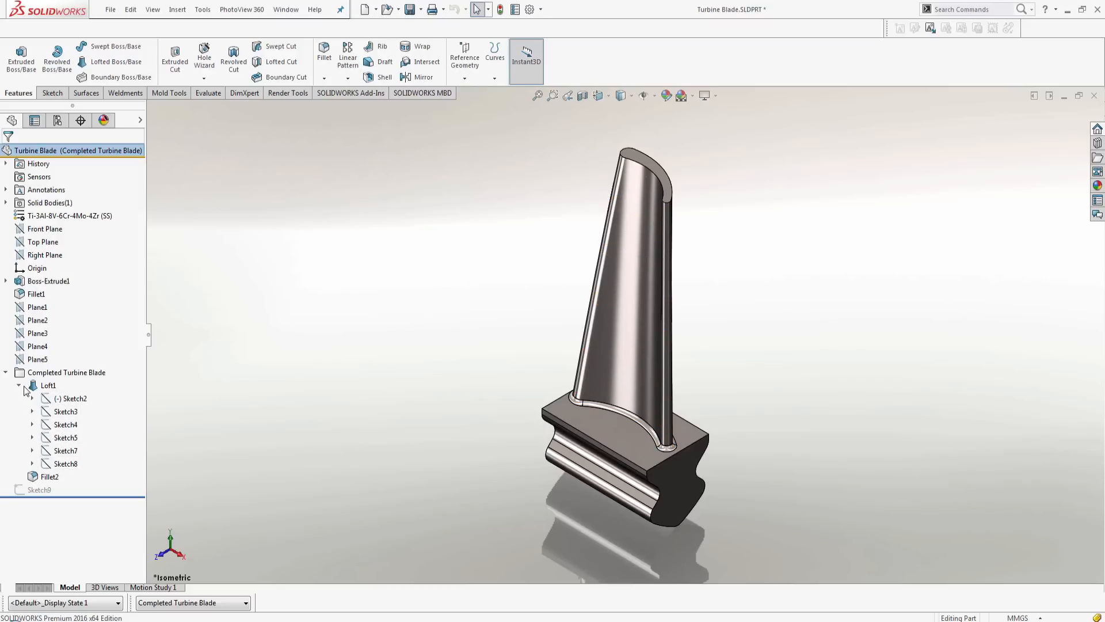
pyautogui.click(18, 385)
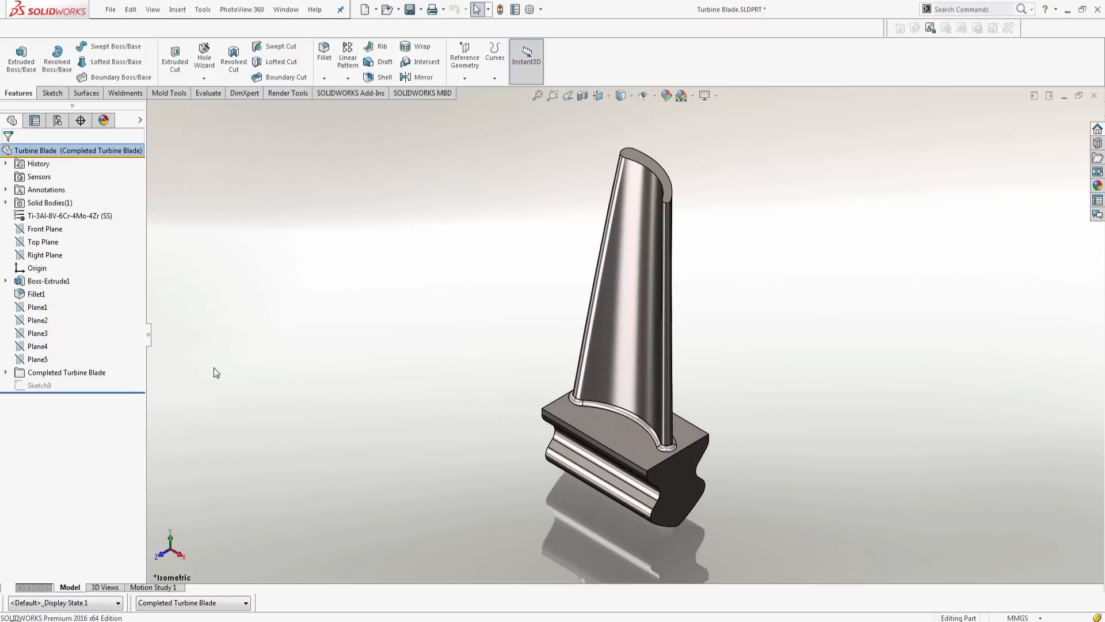
pyautogui.moveTo(287, 368)
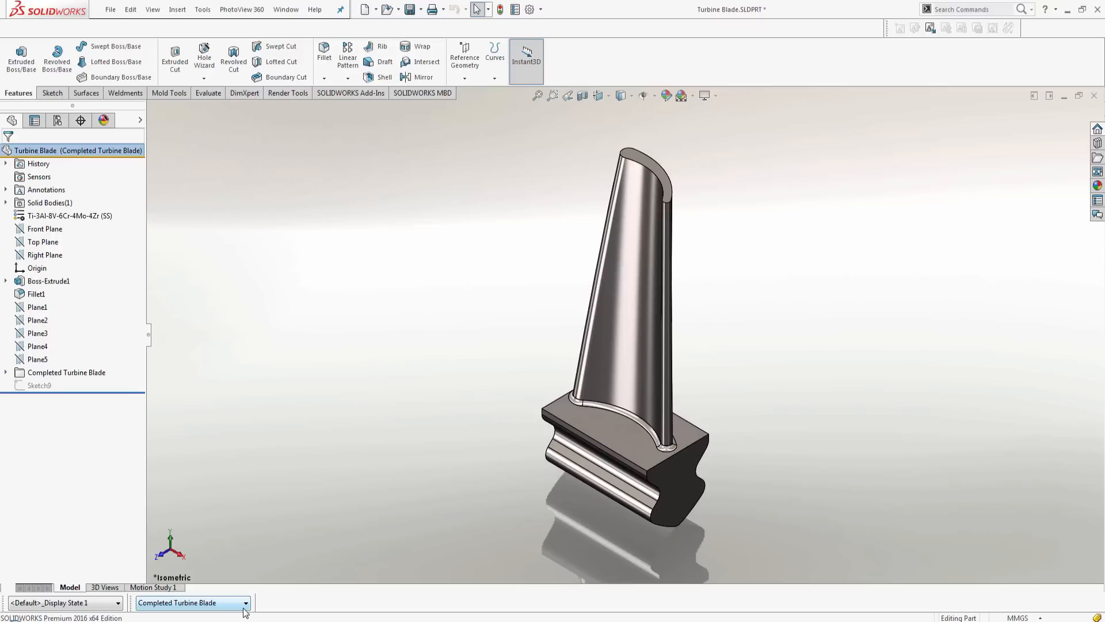
# Step: Switch to the Work in Progress configuration and start a sketch on Plane1 for the block
pyautogui.click(193, 602)
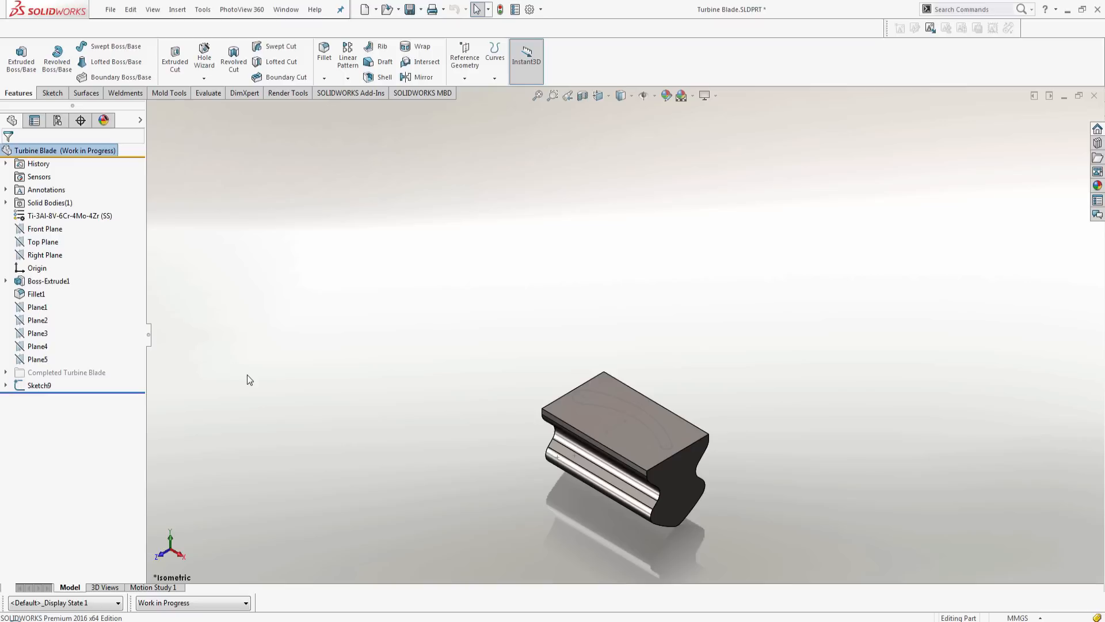
pyautogui.moveTo(930, 27)
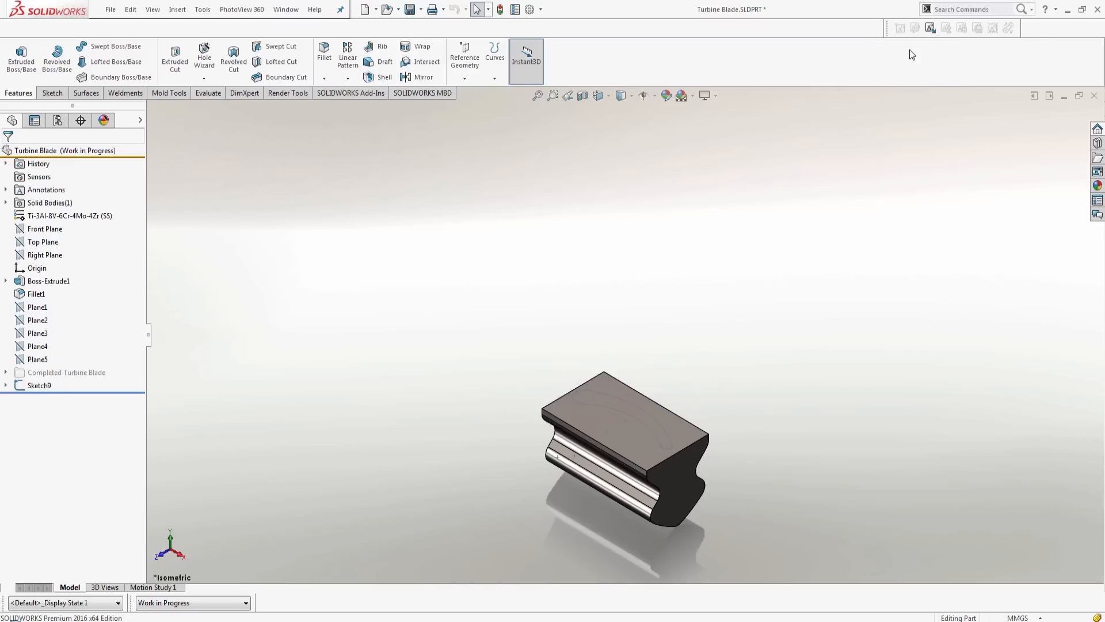
pyautogui.rightClick(912, 54)
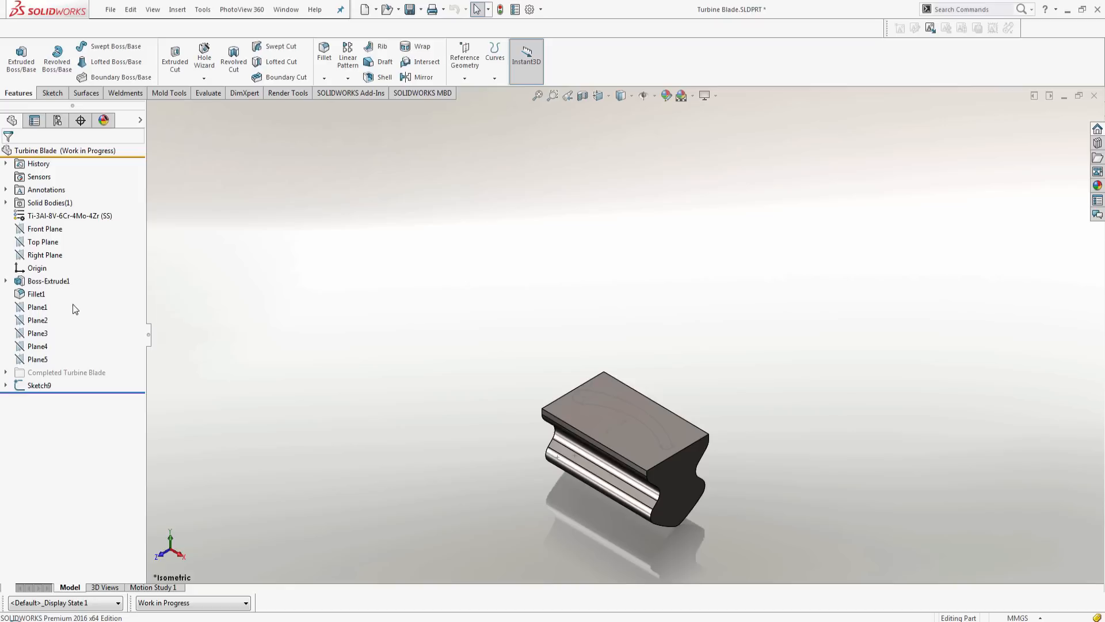
pyautogui.click(37, 306)
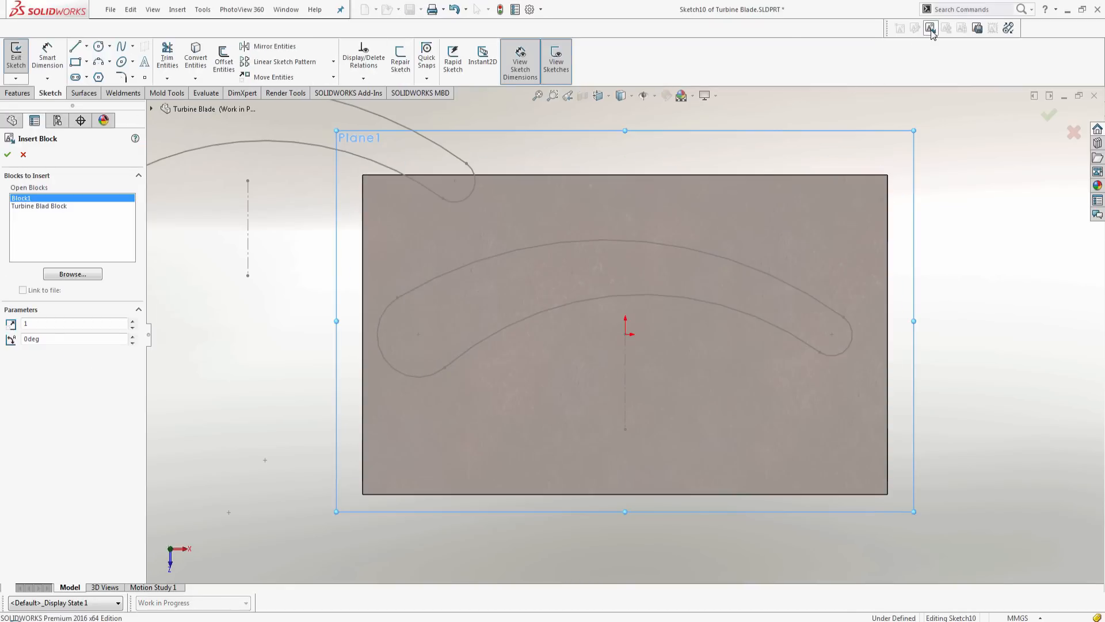
# Step: Place the Turbine Blad Block airfoil profile into the sketch on Plane1
pyautogui.click(71, 274)
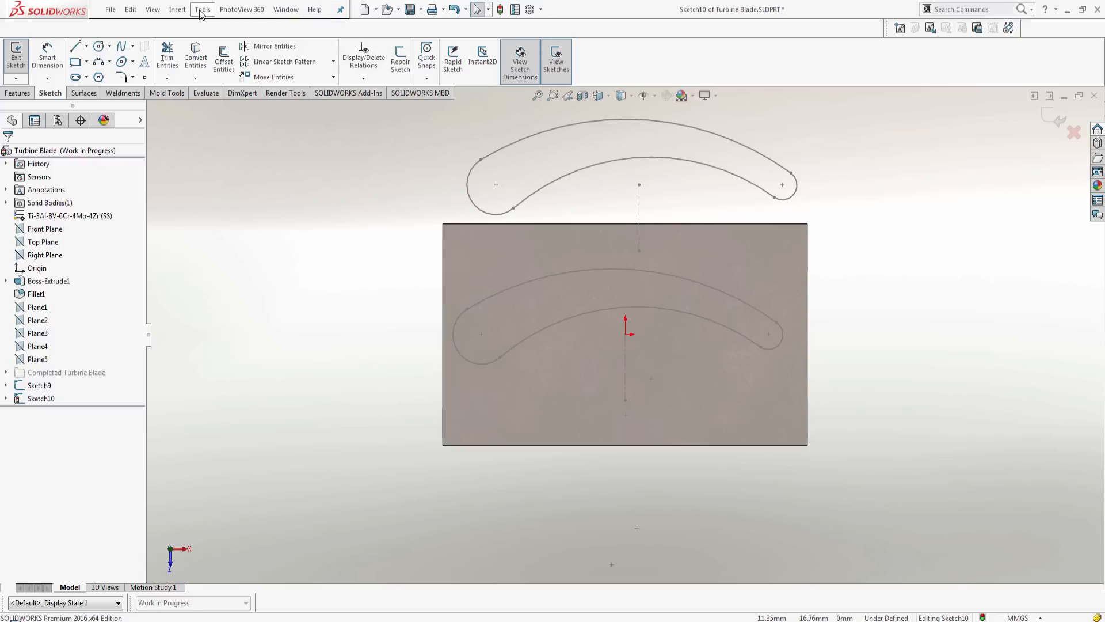
# Step: Start the Scale command from Tools > Sketch Tools on the blade-profile block
pyautogui.click(202, 9)
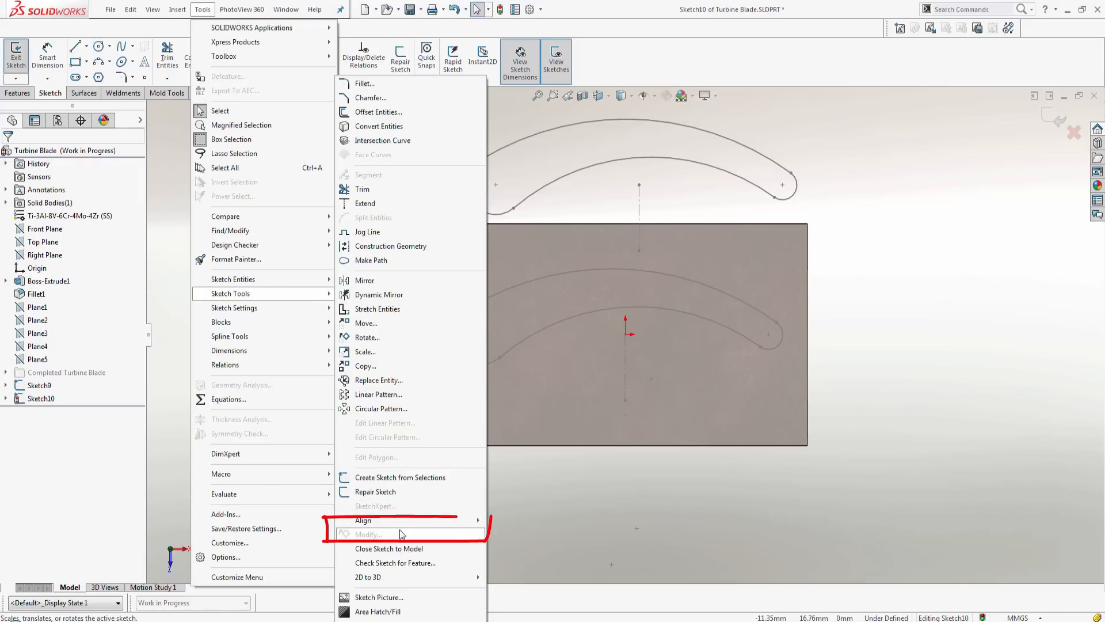
pyautogui.moveTo(401, 520)
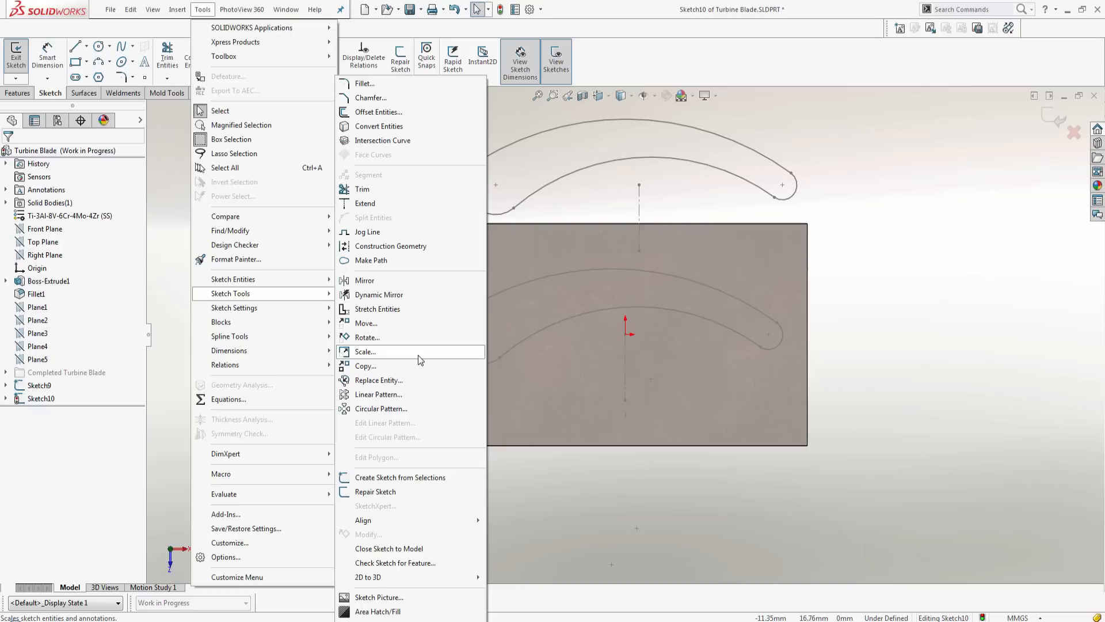
pyautogui.click(365, 351)
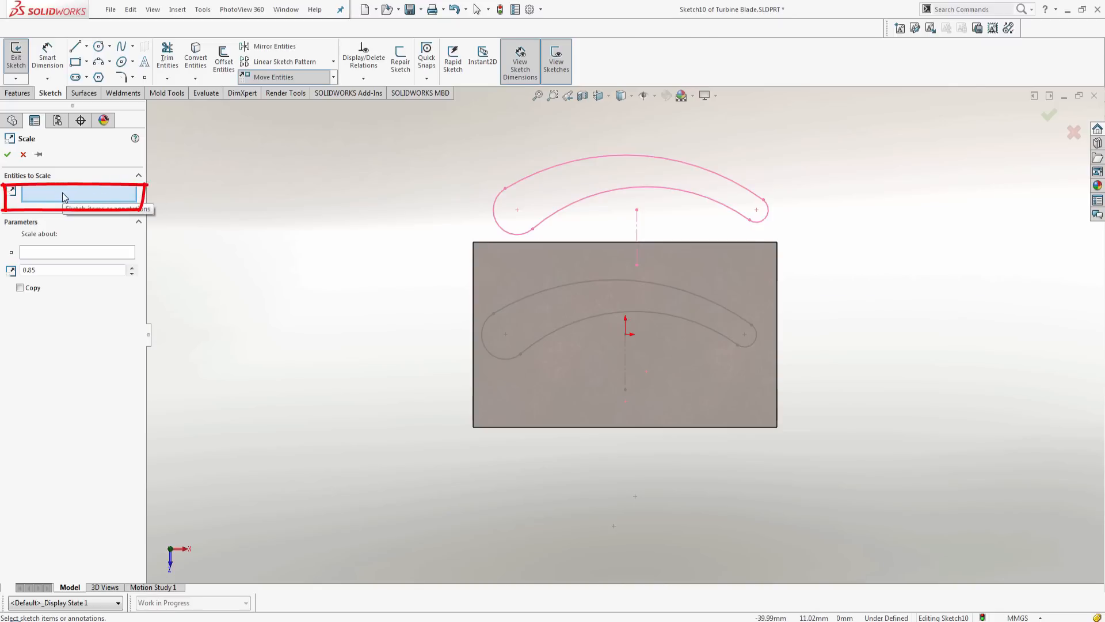
pyautogui.moveTo(334, 210)
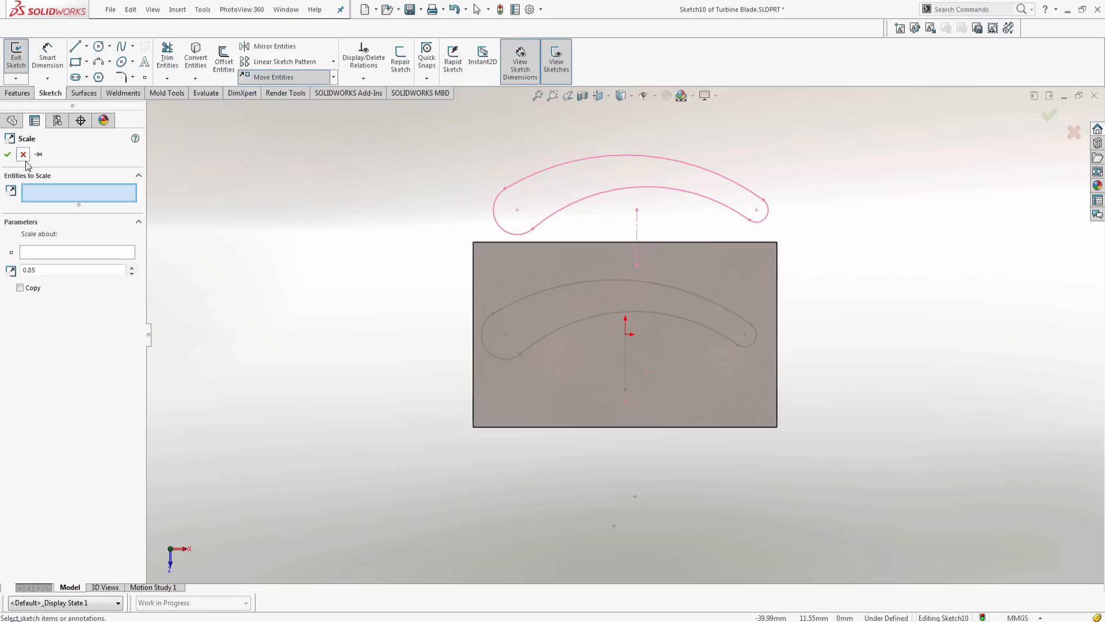
# Step: Abandon the sketch Scale operation, leaving the block at scale factor 1
pyautogui.click(23, 154)
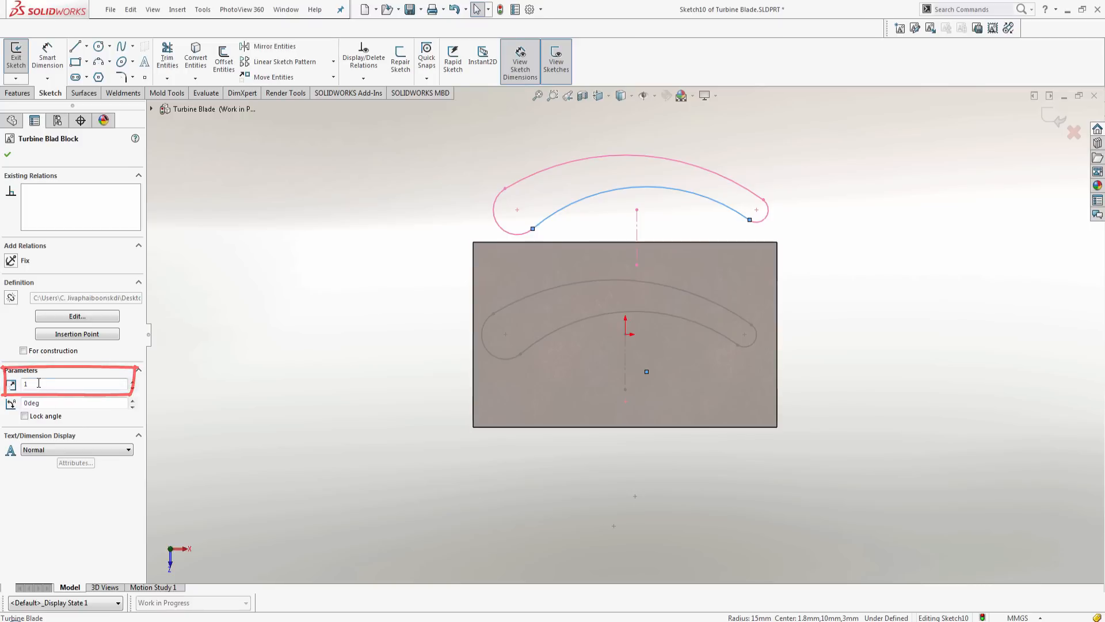
# Step: Set the turbine blade block's scale parameter to .95
pyautogui.write('.95')
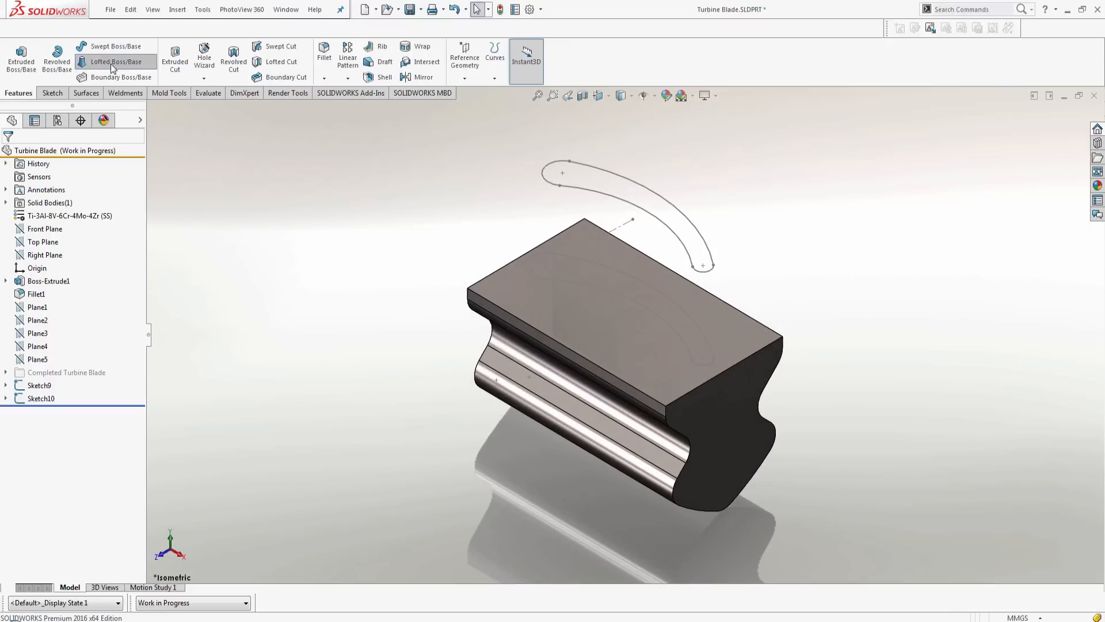
# Step: Loft the blade profiles into Loft2 on the base, then show the Completed Turbine Blade configuration
pyautogui.click(115, 62)
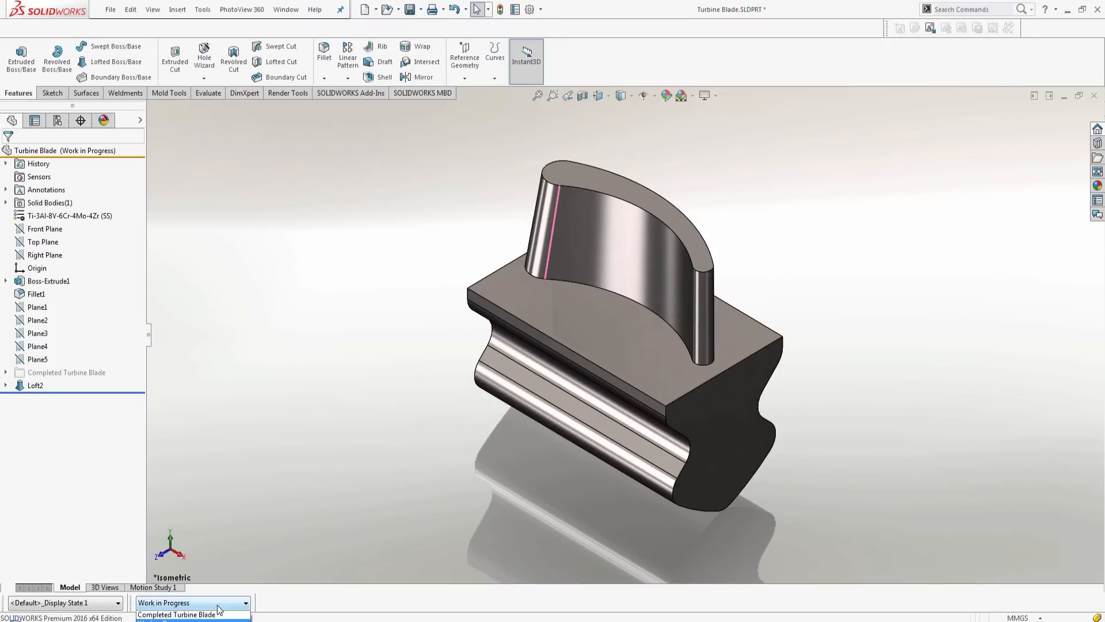
pyautogui.click(178, 614)
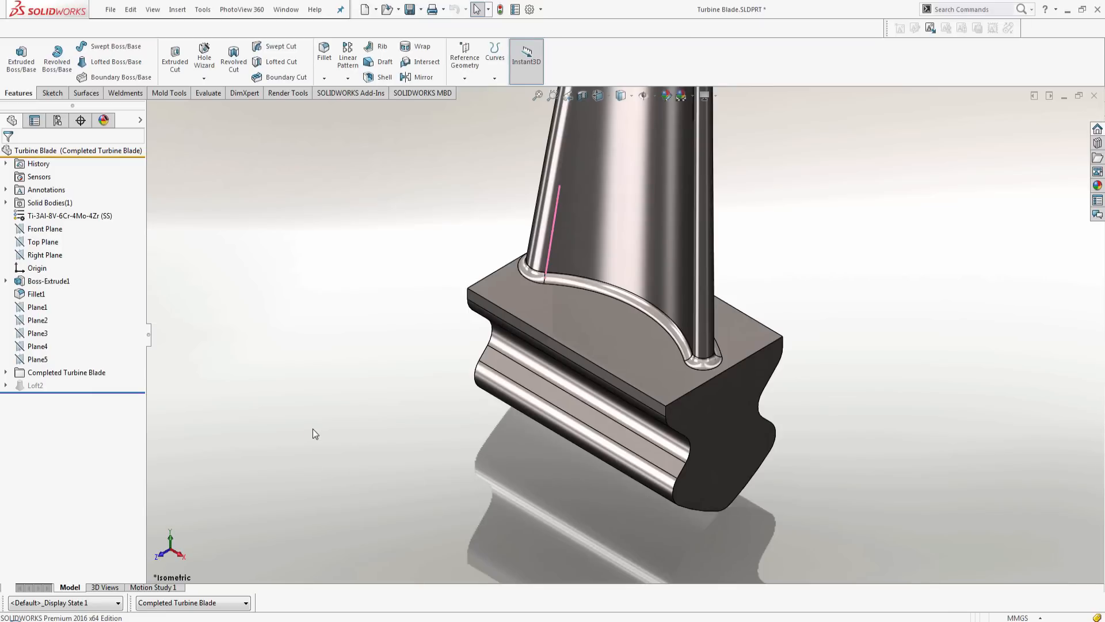